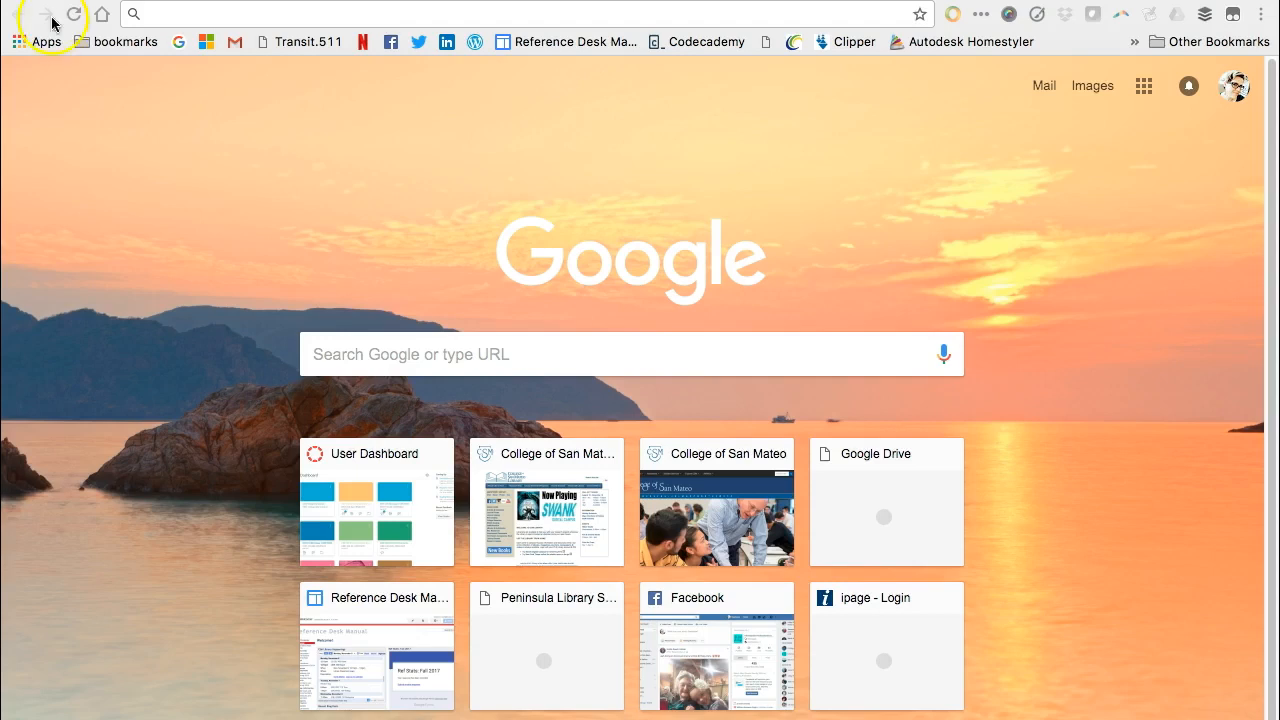
left_click(630, 354)
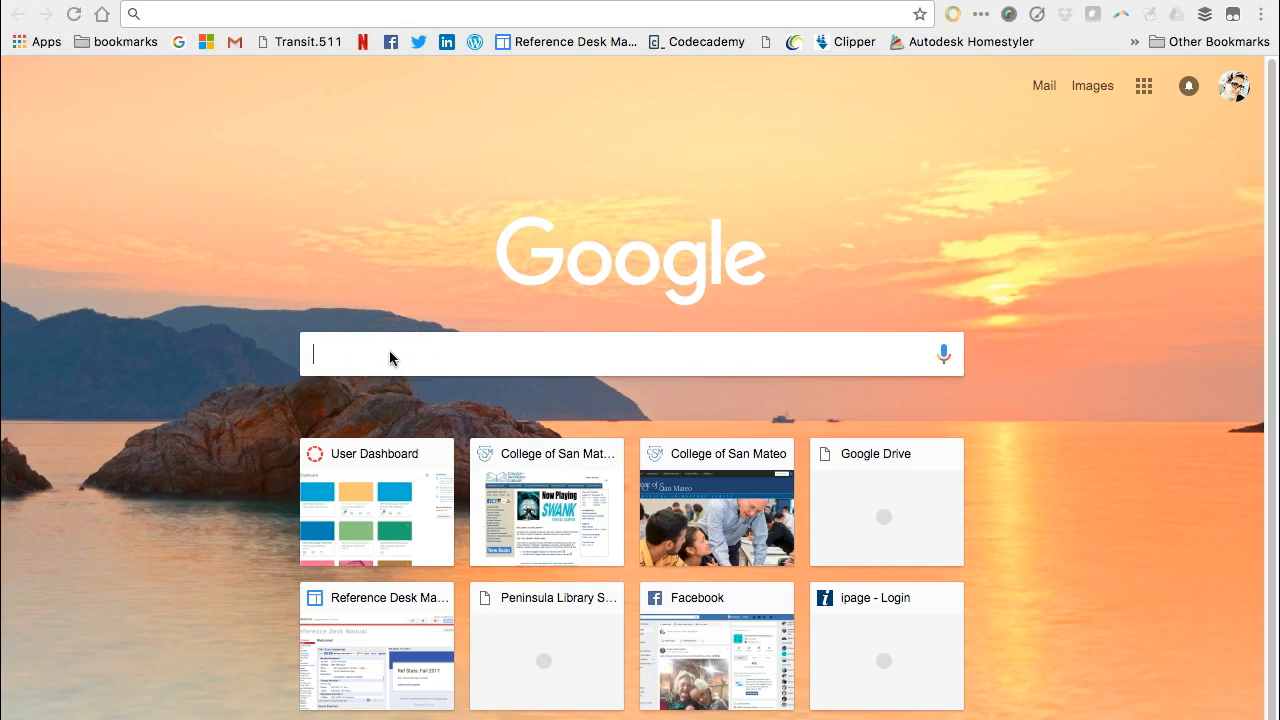
type("define:domain")
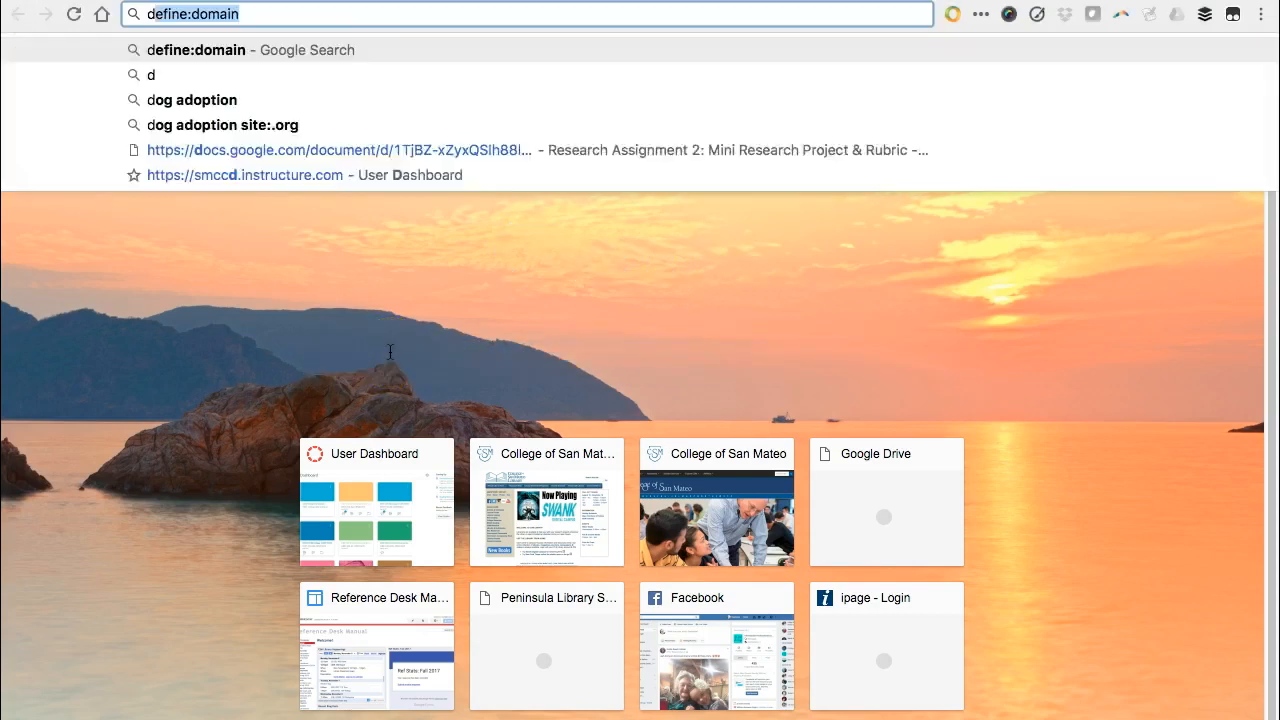
type("dogs site:www.wsj")
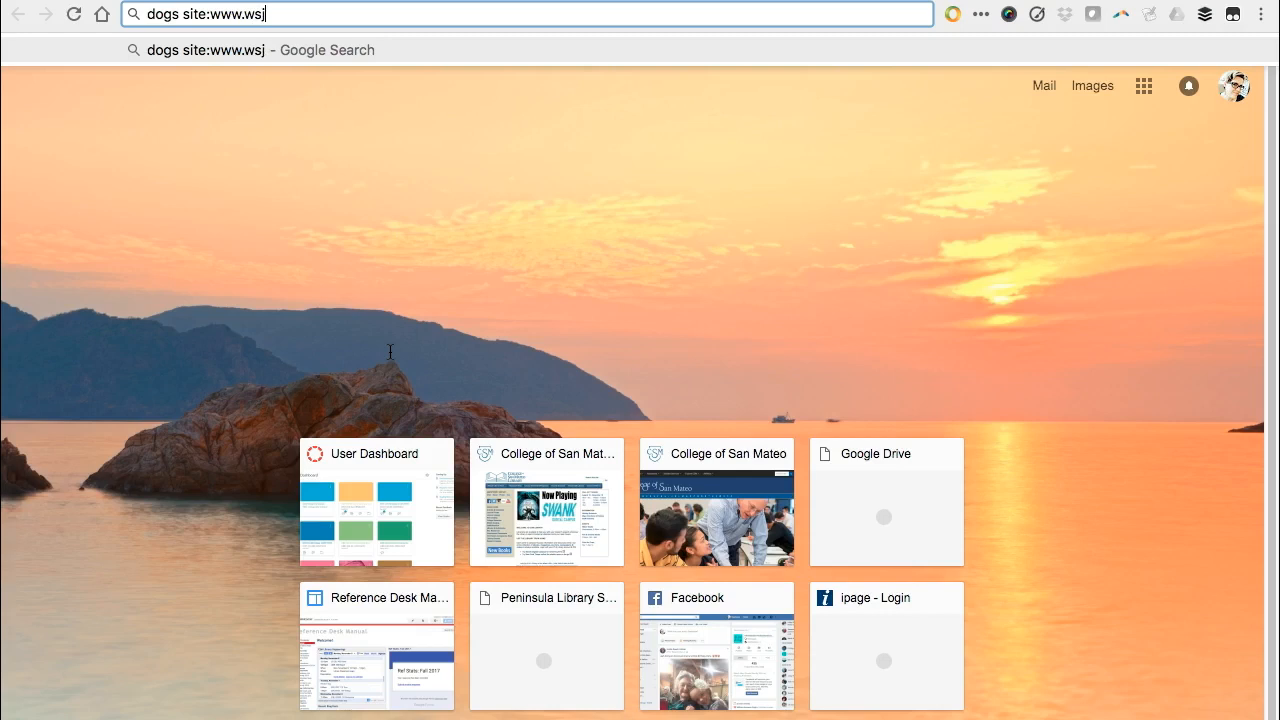
type(".com")
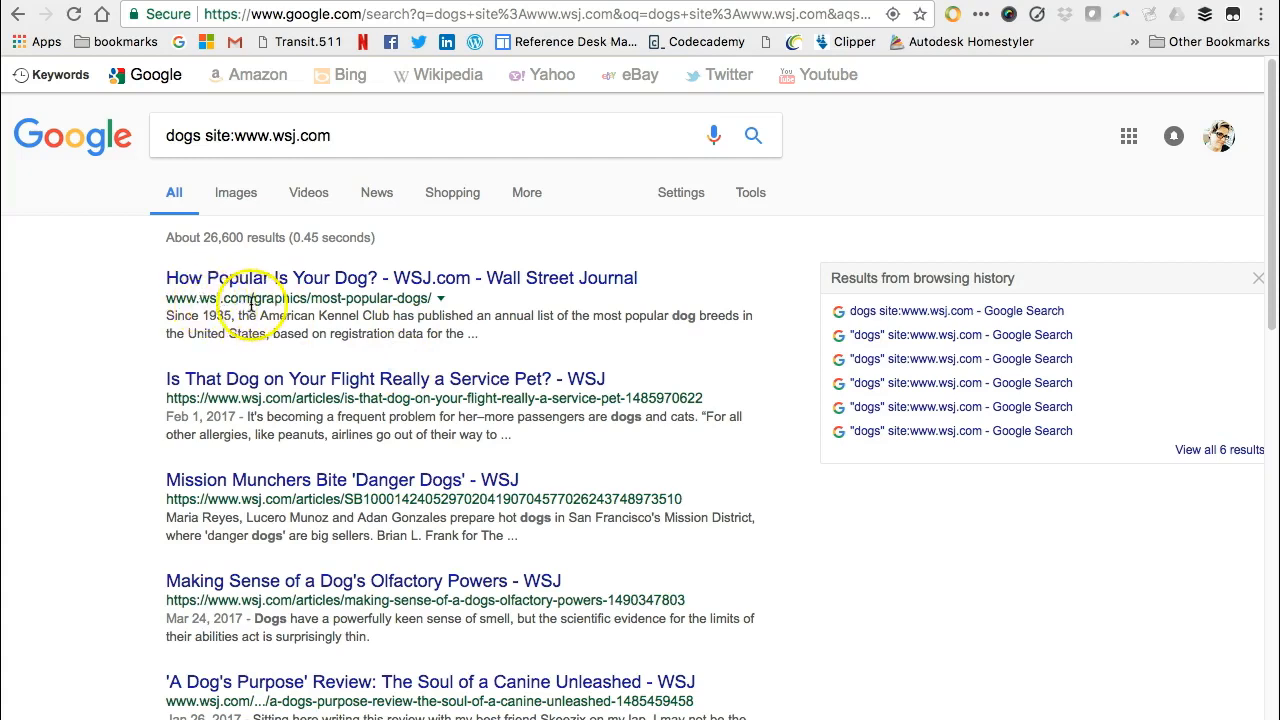
mouse_move(290, 418)
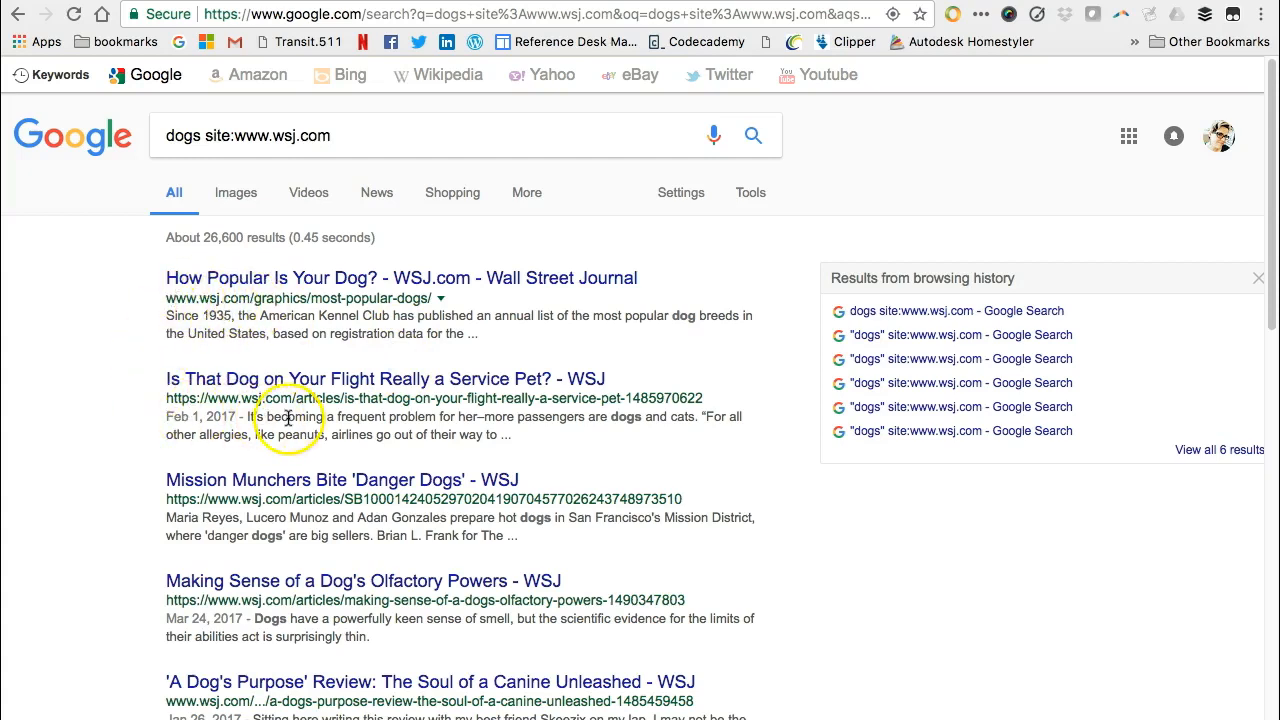
mouse_move(292, 504)
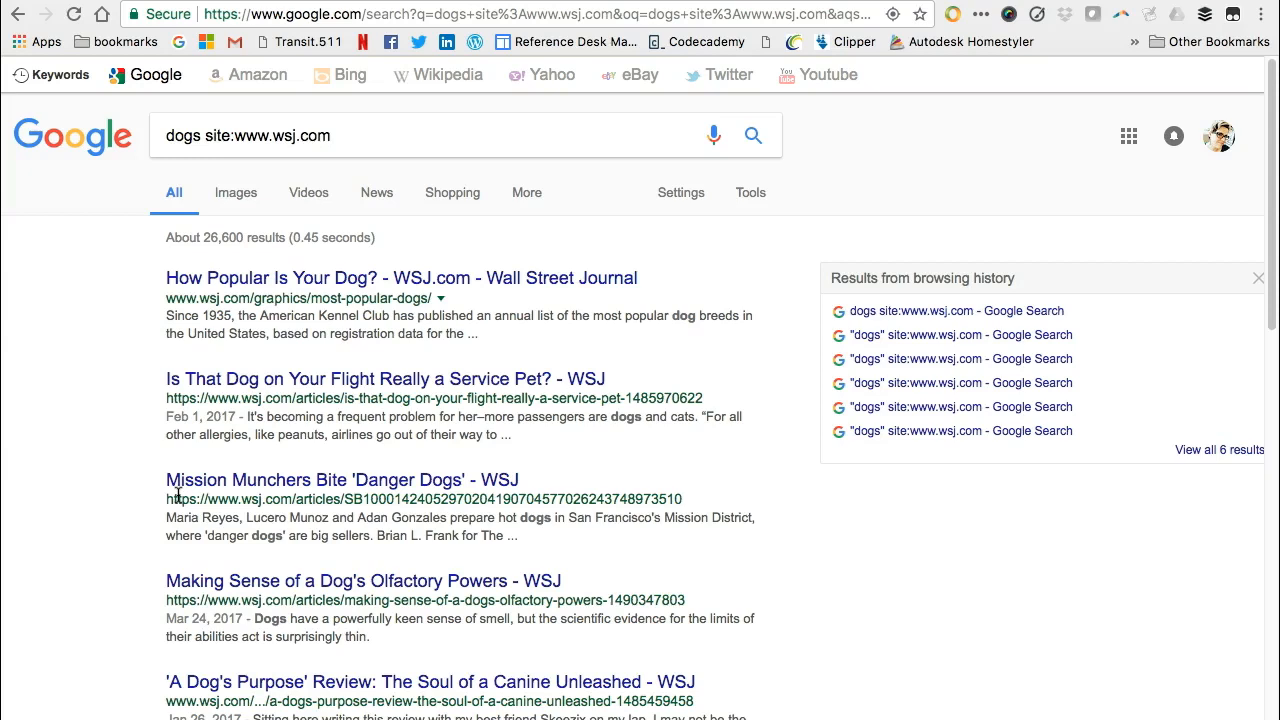
mouse_move(804, 212)
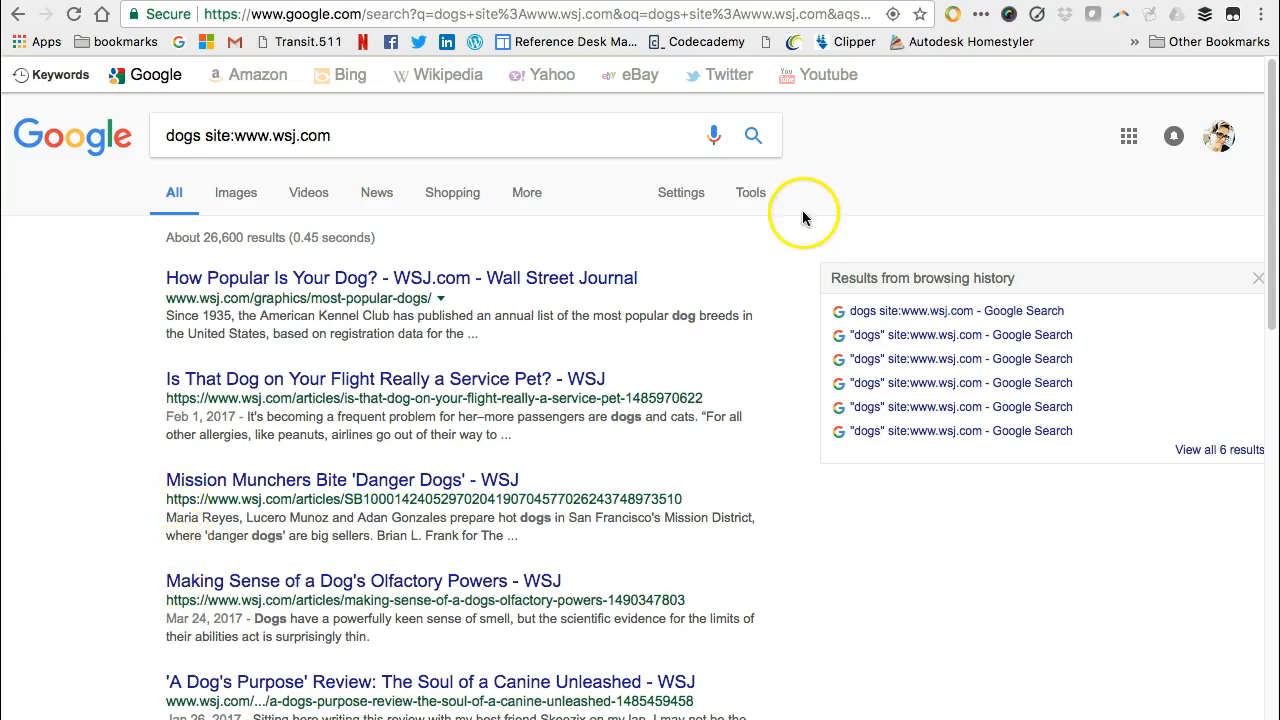
Filter the WSJ dog results to the Past year via Tools' time-range menu.
left_click(750, 192)
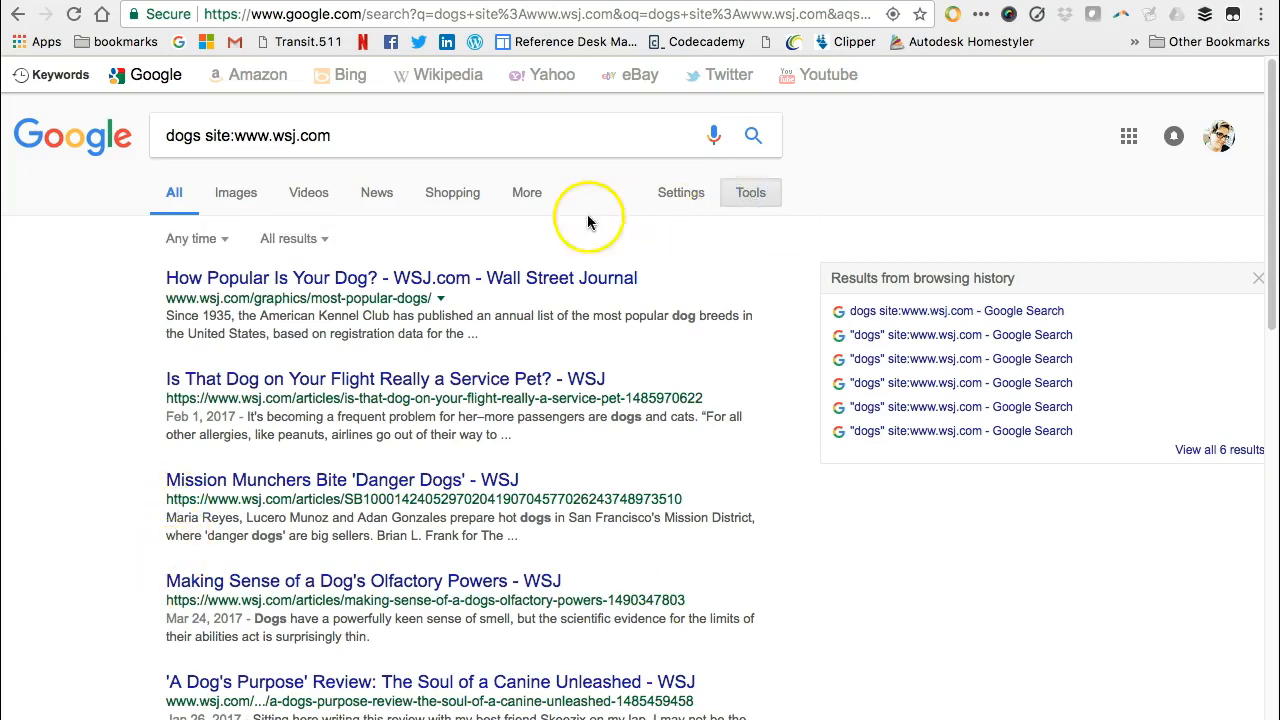
mouse_move(196, 238)
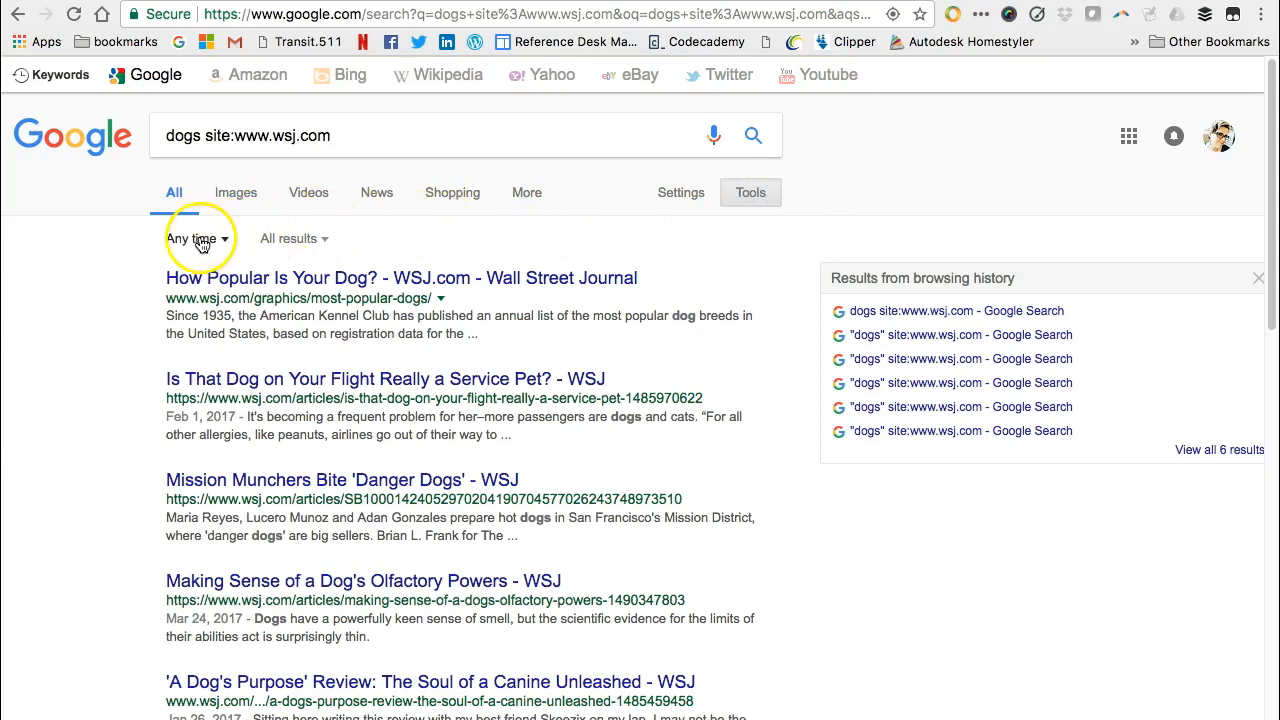
left_click(190, 238)
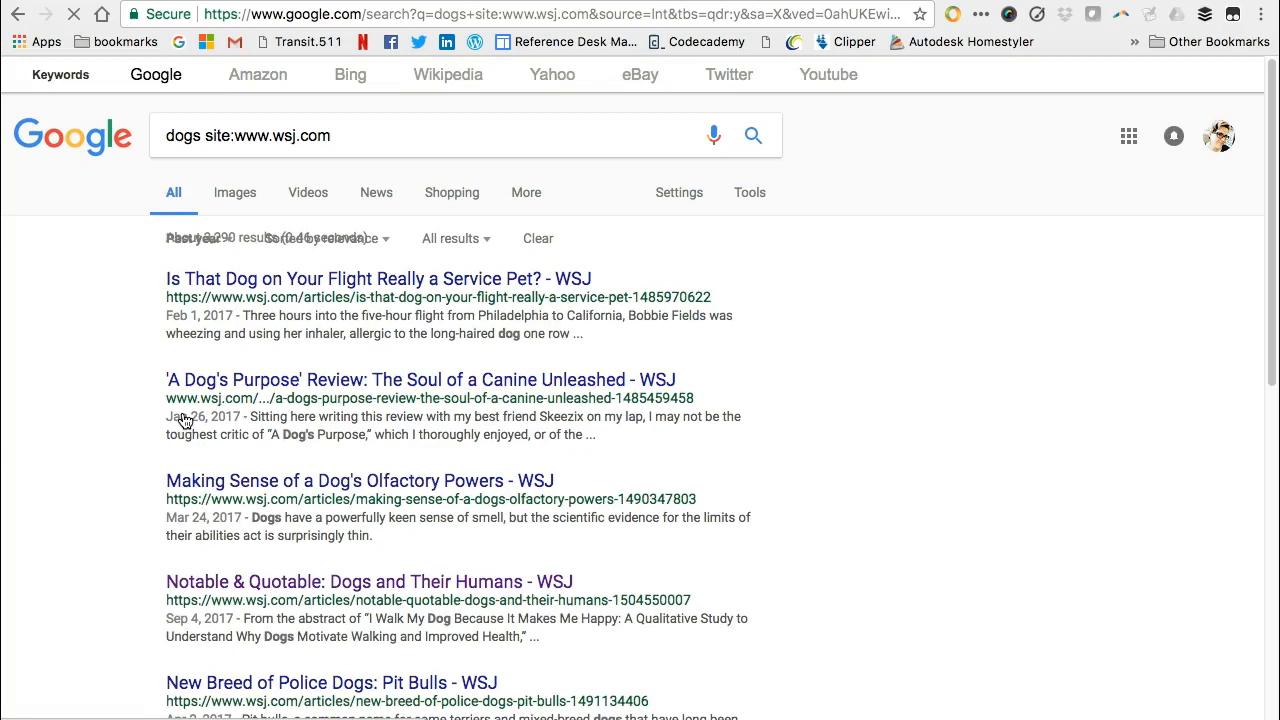
left_click(748, 192)
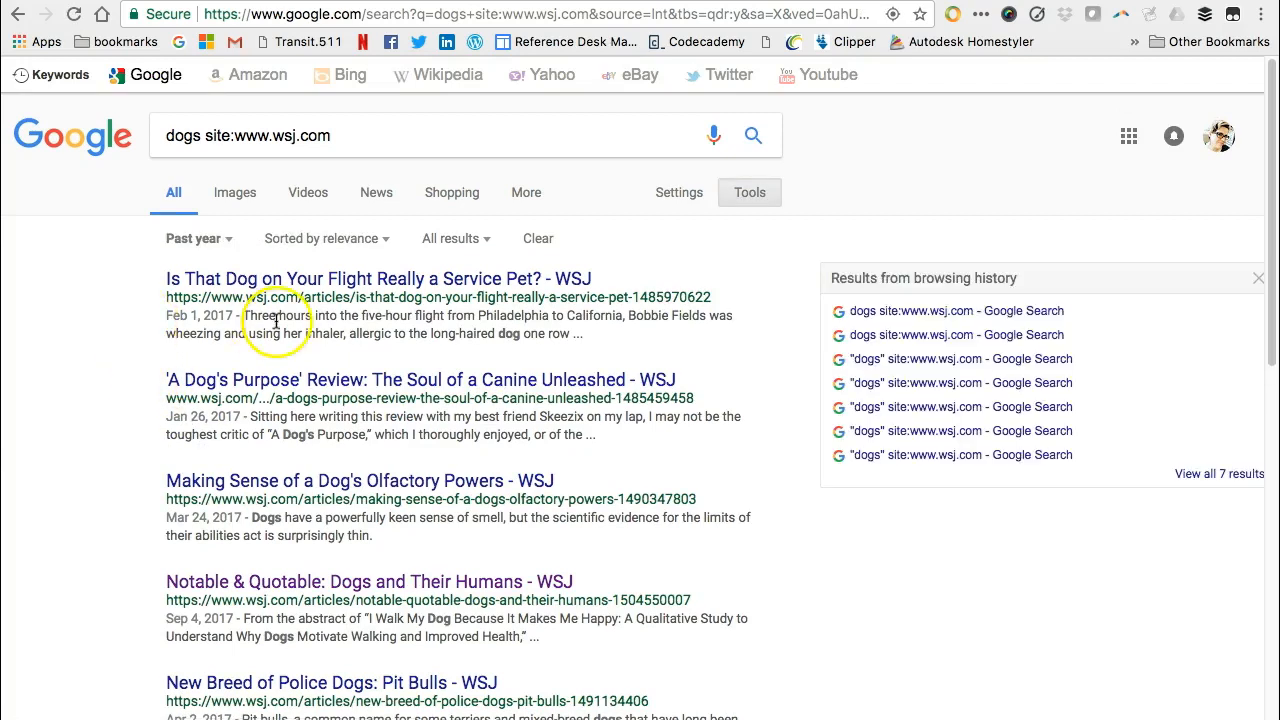
mouse_move(378, 278)
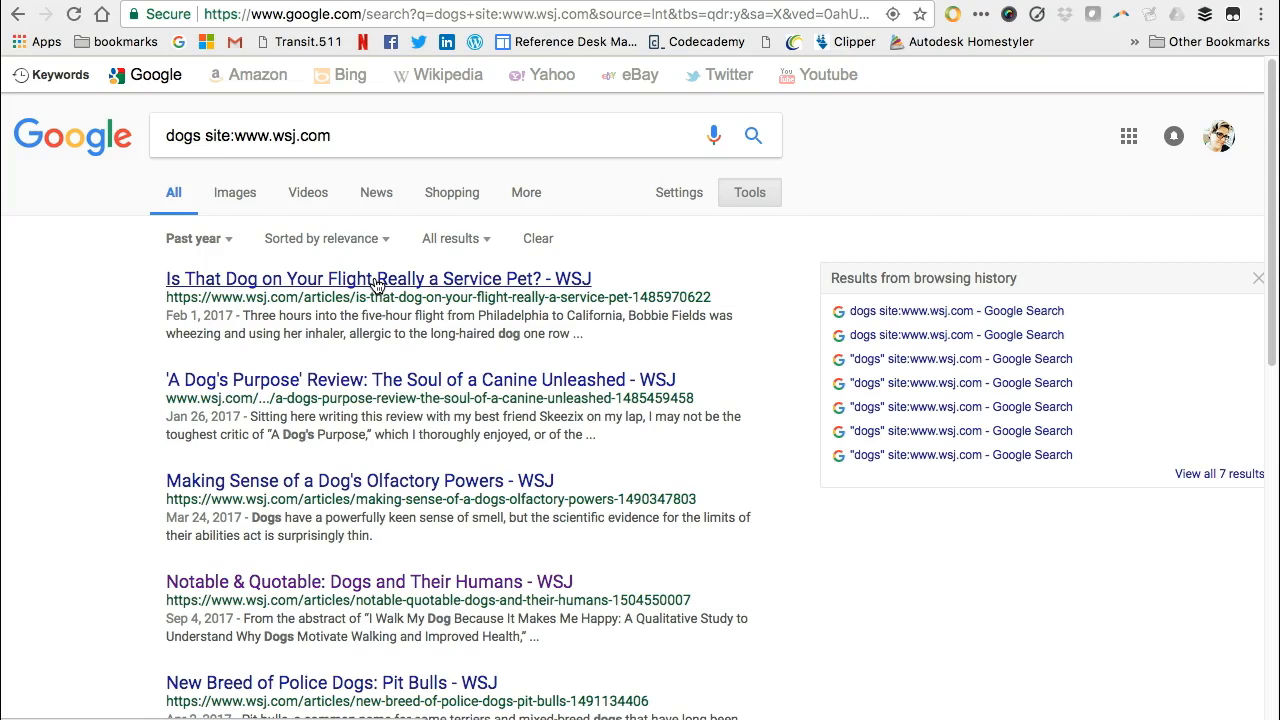
mouse_move(194, 288)
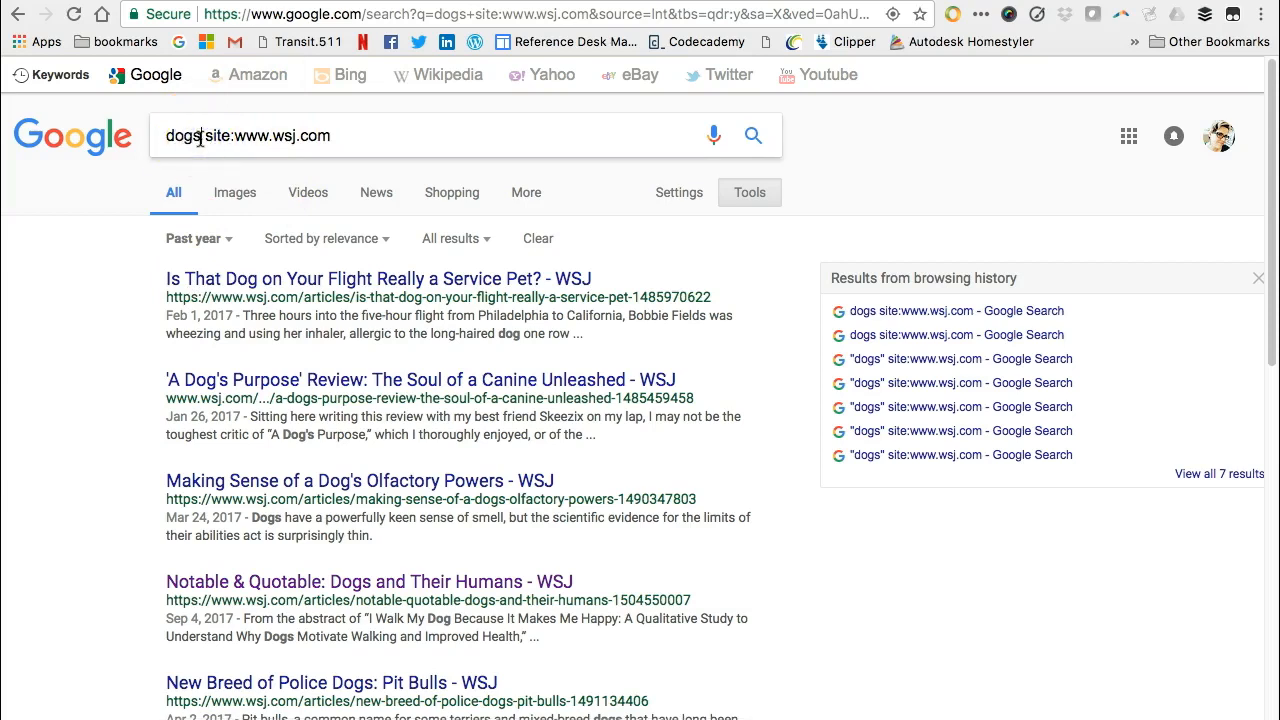
Change the query to dogs adoption site:.org and run it, keeping the past-year filter.
type("adoption")
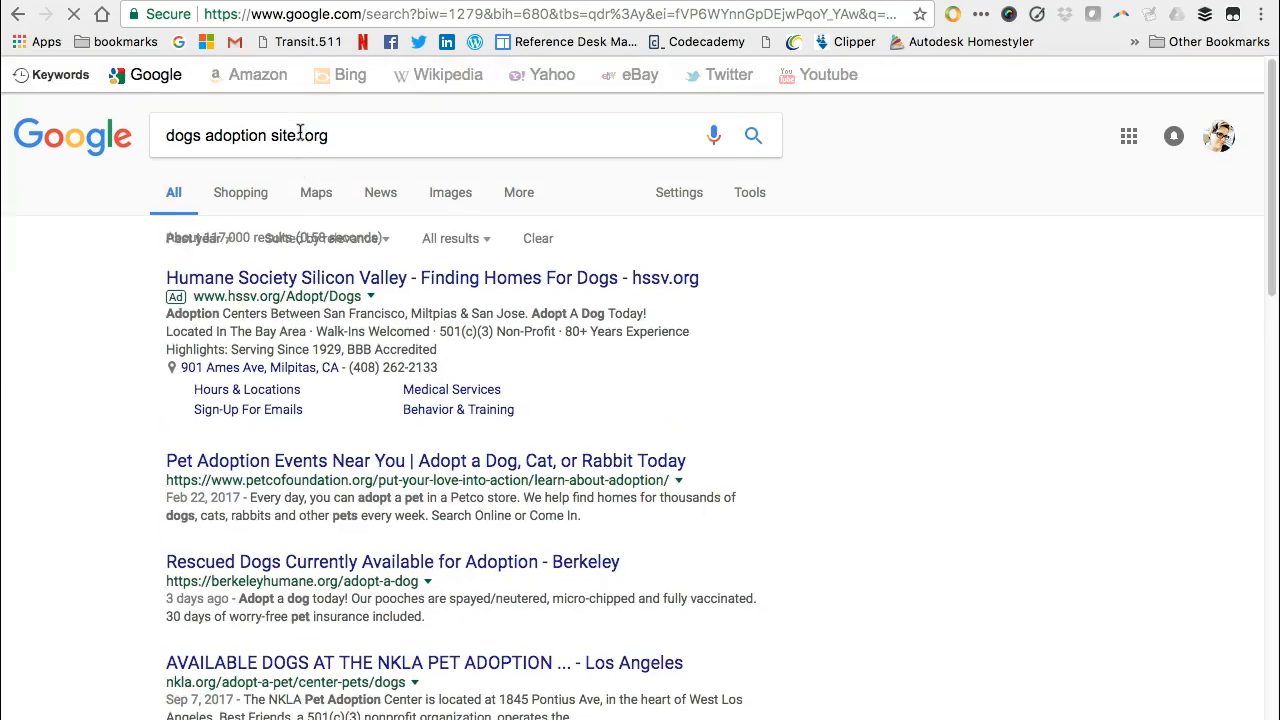
left_click(748, 192)
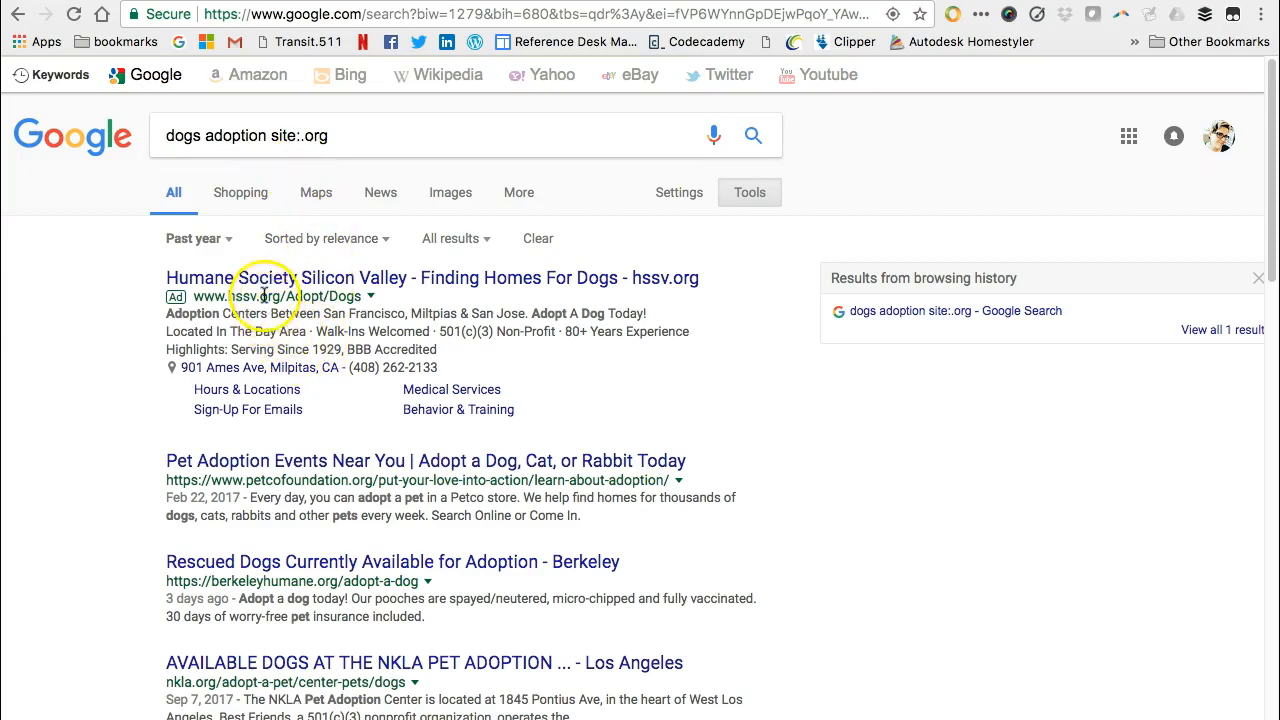
mouse_move(390, 496)
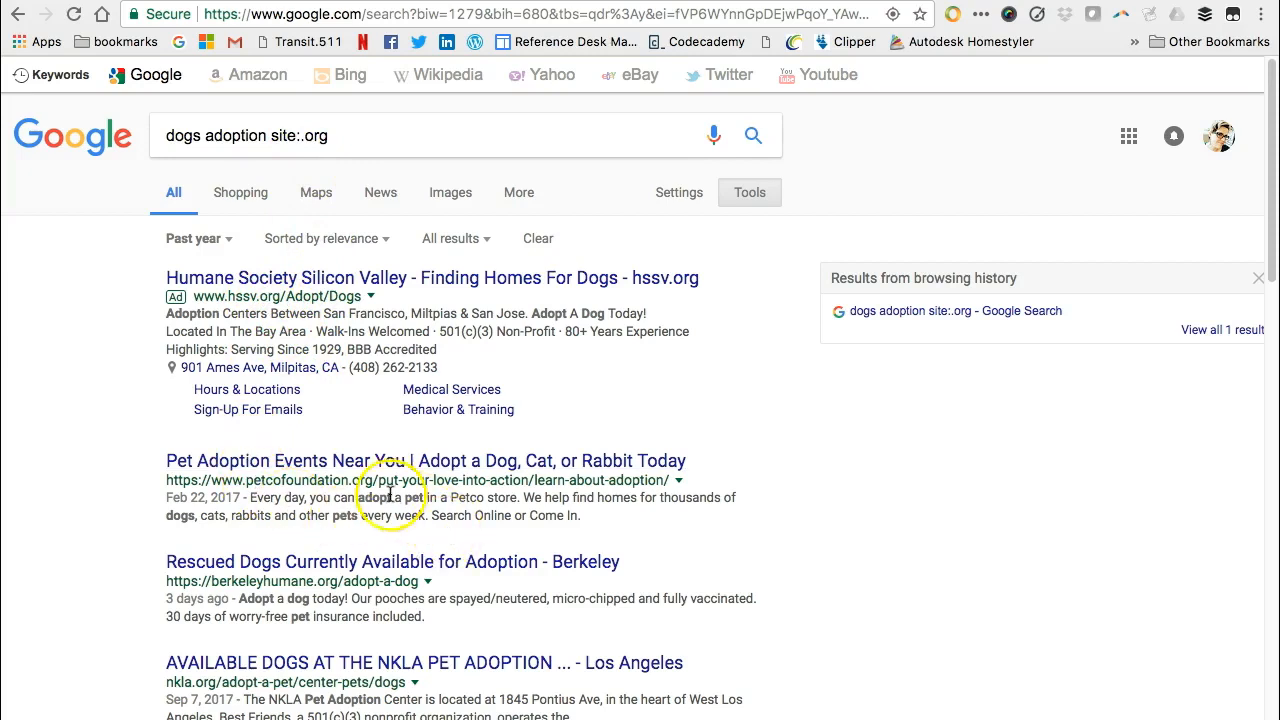
mouse_move(348, 610)
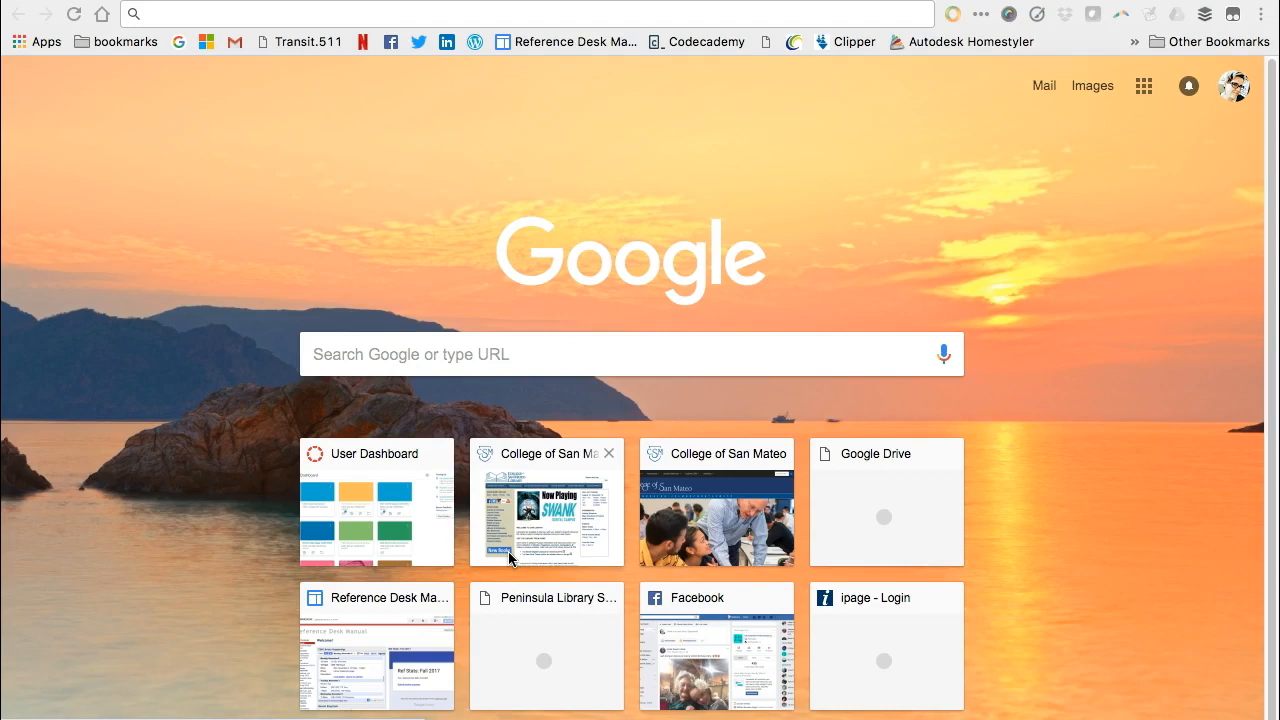
mouse_move(576, 618)
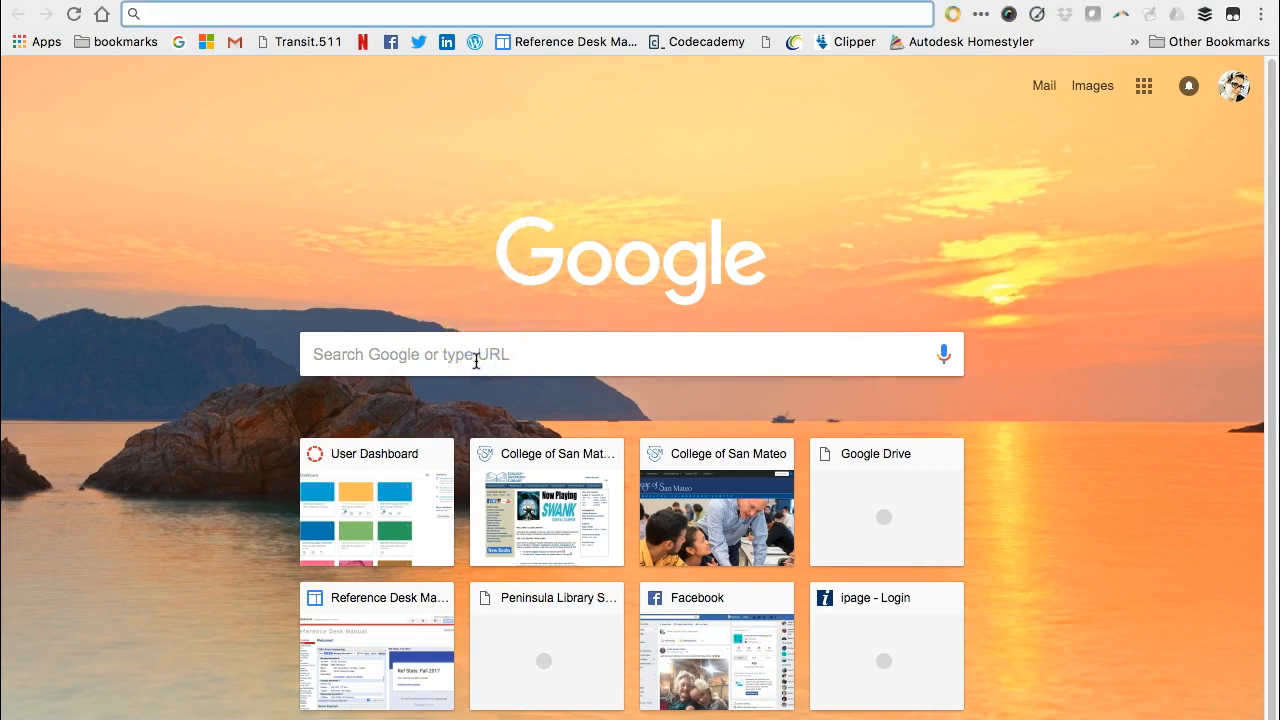
Run a plain, unfiltered search for dogs adoption in the new tab.
type("dogs adoption")
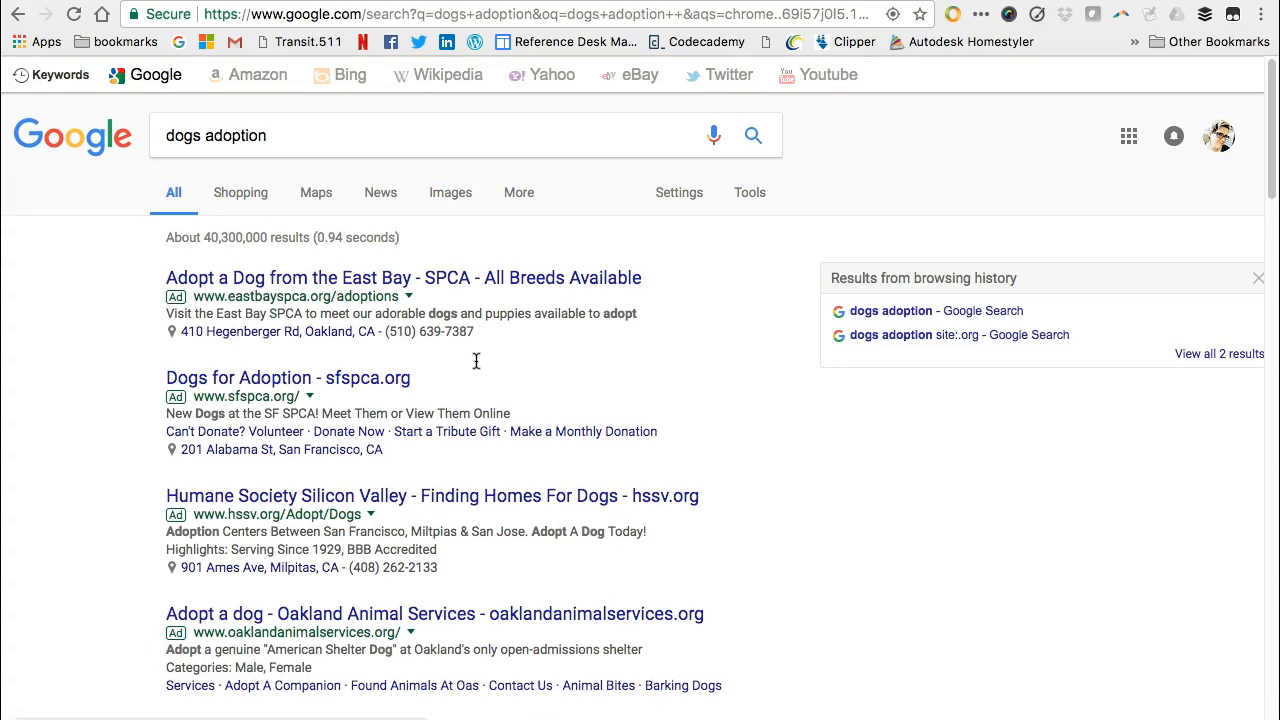
mouse_move(700, 198)
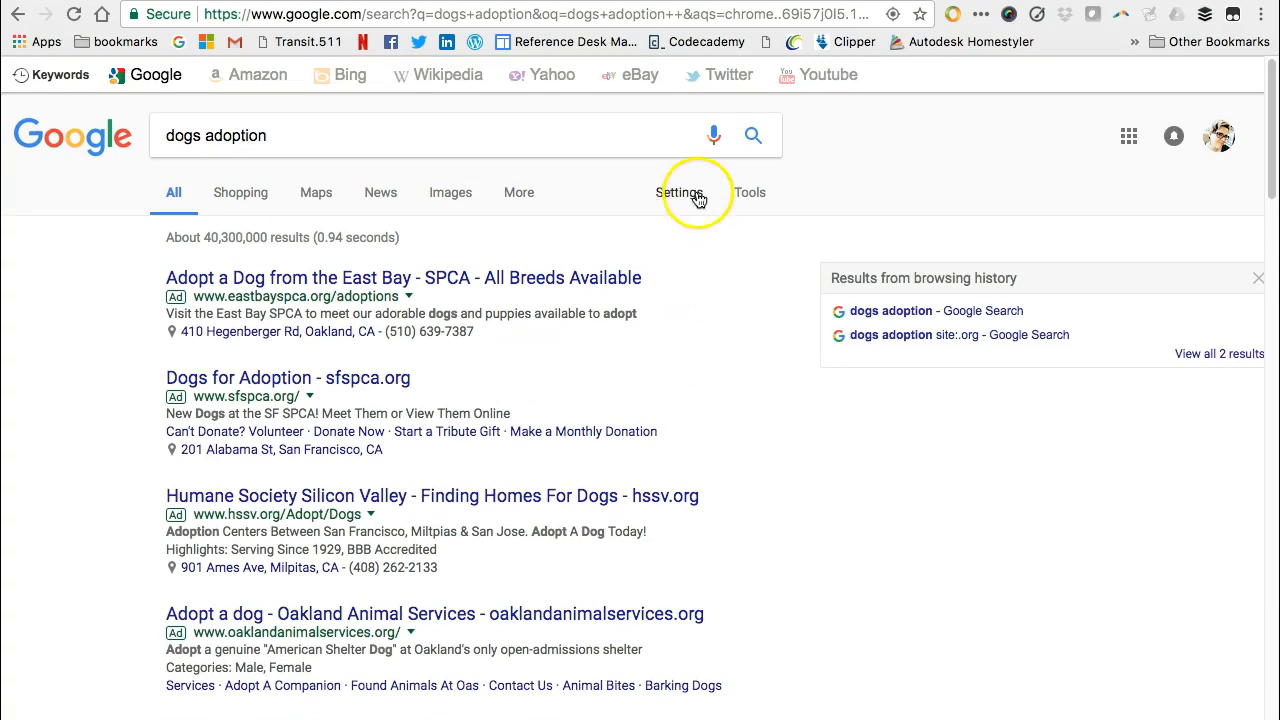
Reach the Advanced Search form from Settings, with dogs adoption carried over.
left_click(680, 192)
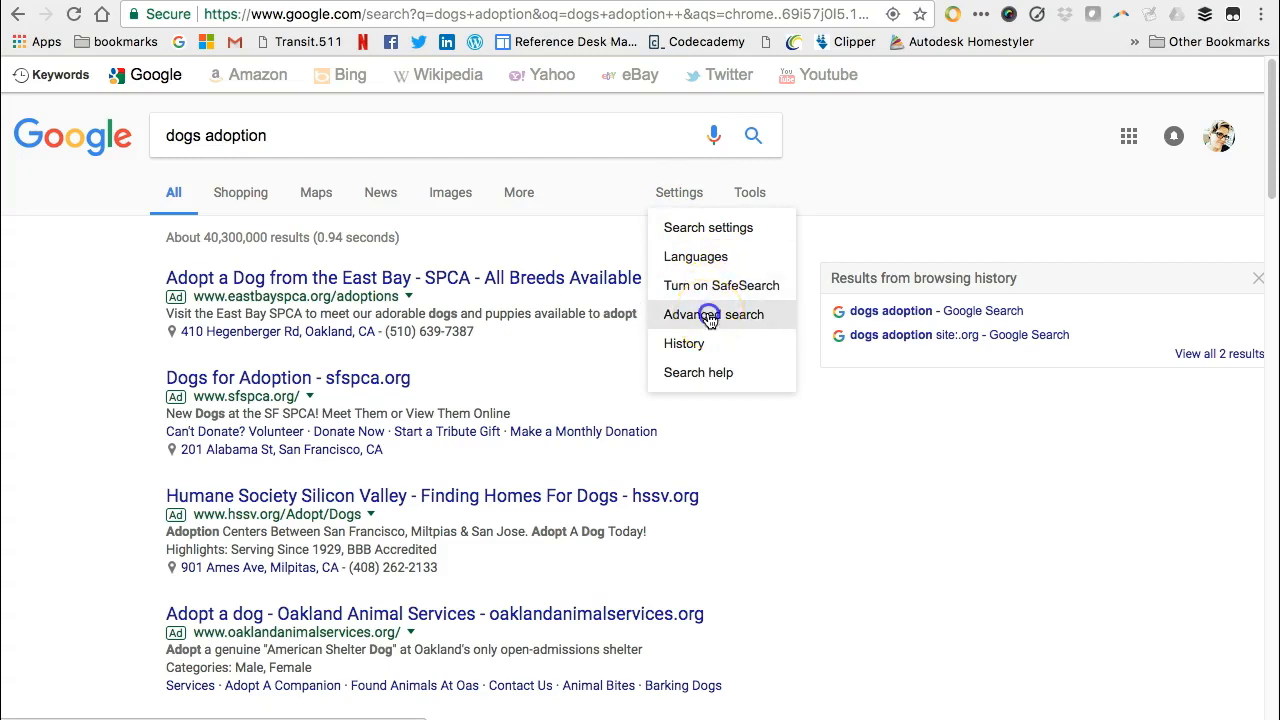
left_click(712, 314)
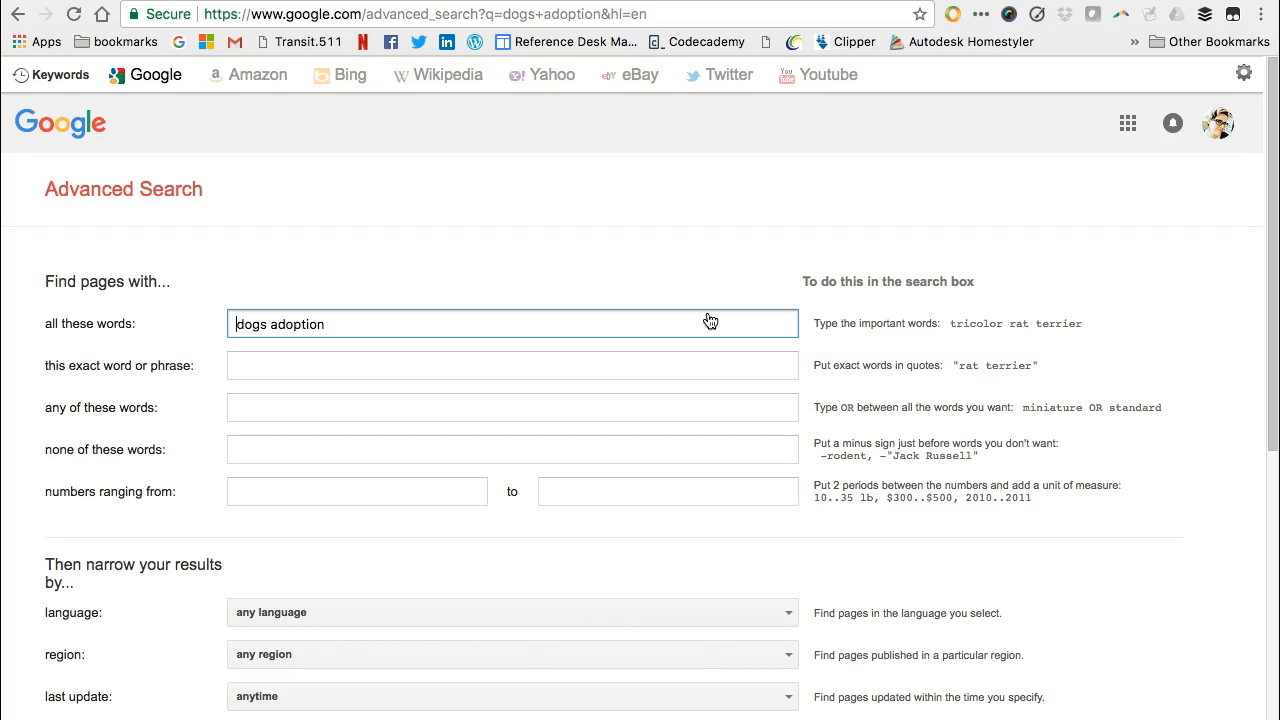
Restrict the dogs adoption search to site or domain .gov and run it.
left_click(310, 324)
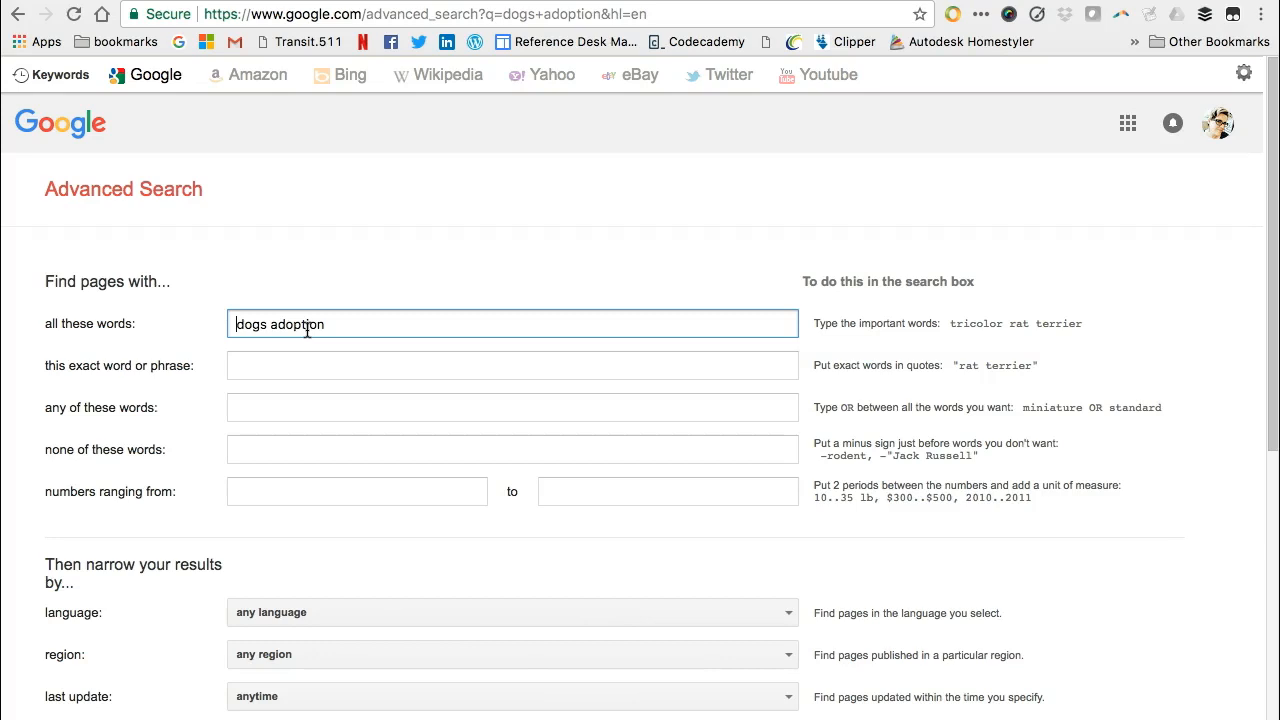
mouse_move(168, 608)
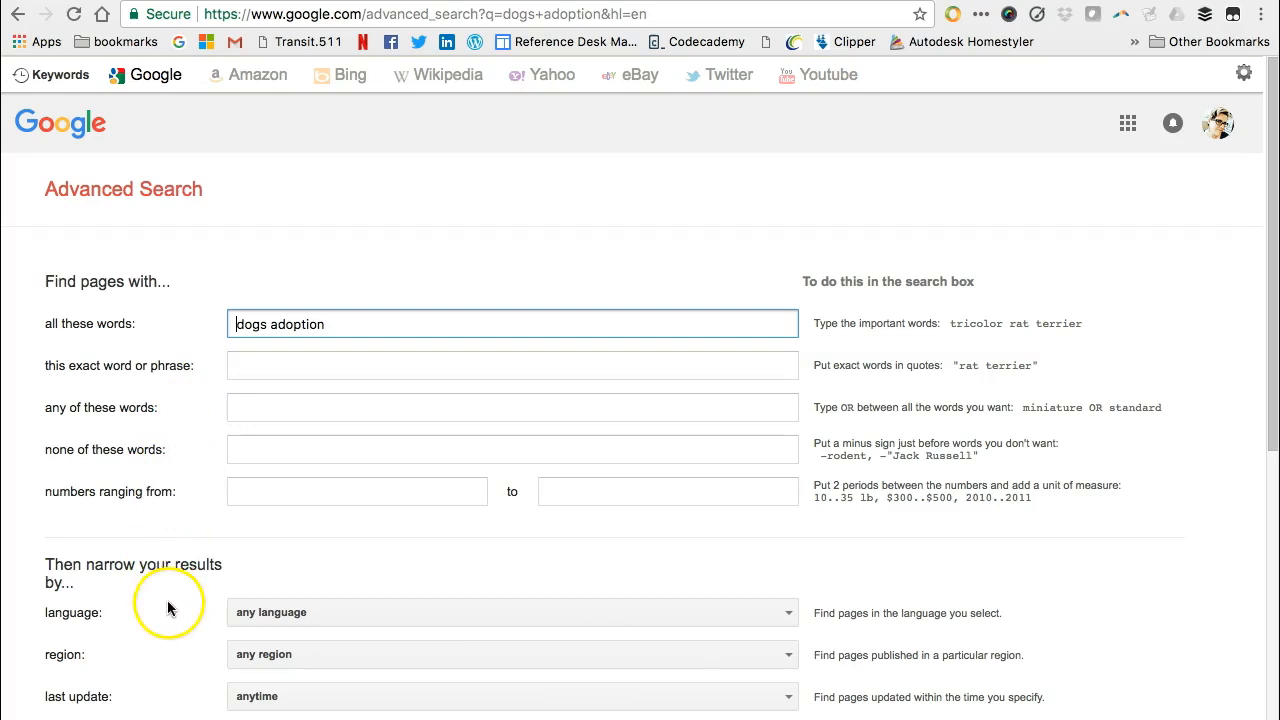
scroll("down", 3)
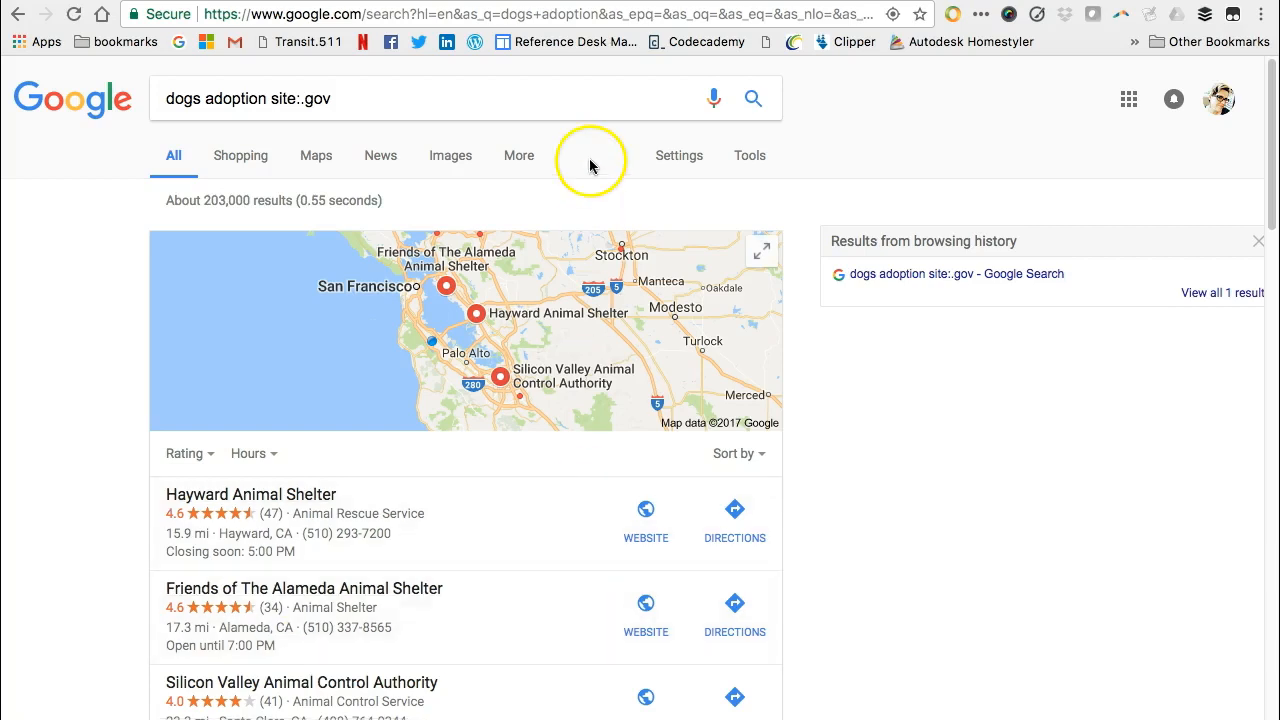
scroll("down", 3)
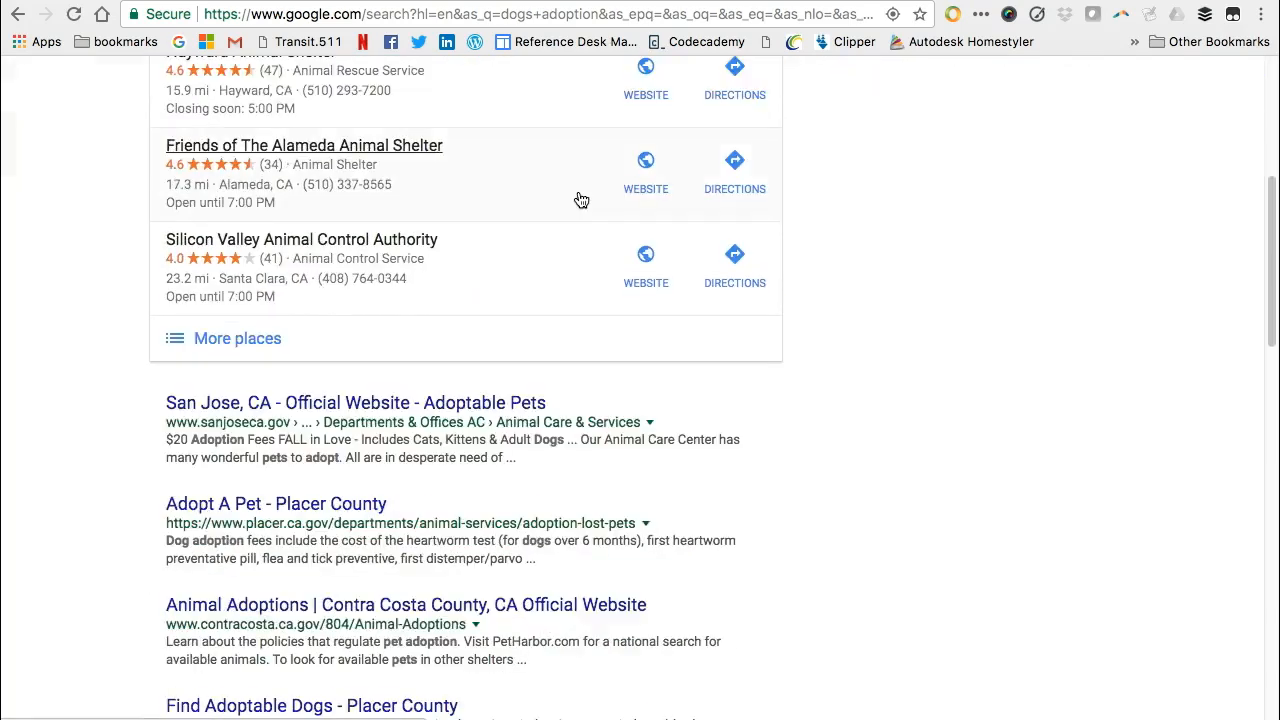
scroll("down", 3)
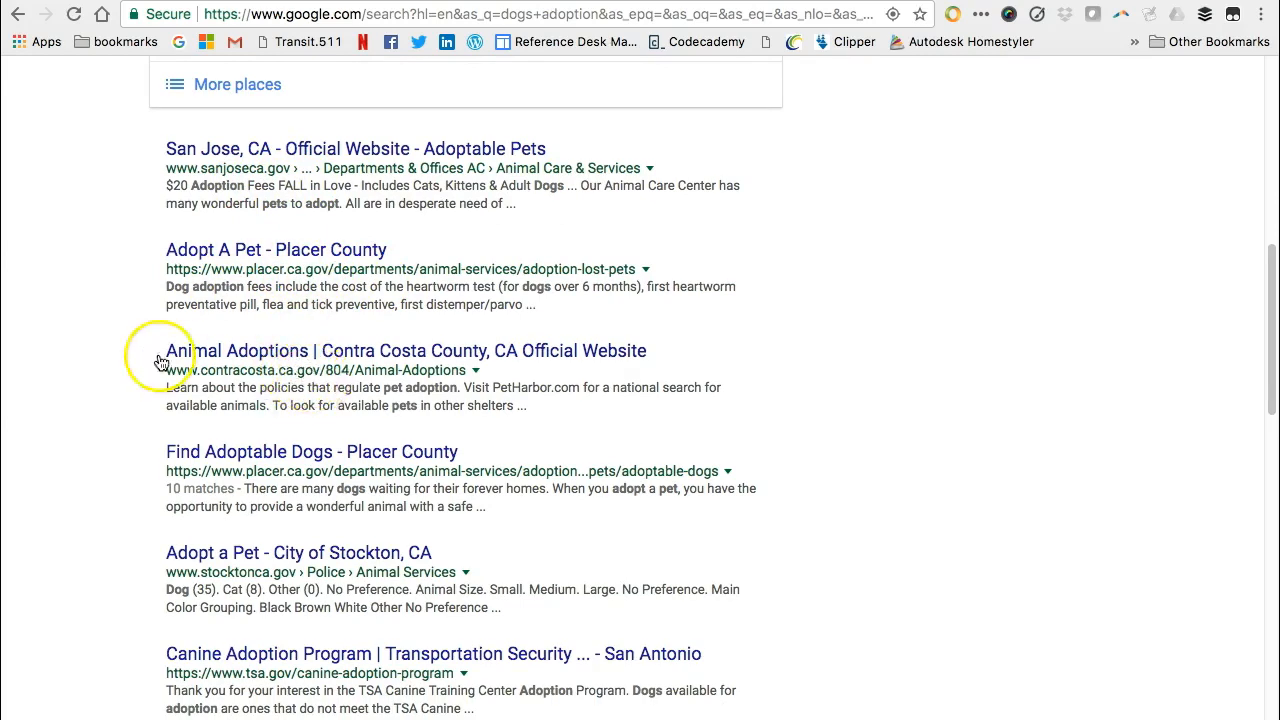
mouse_move(110, 346)
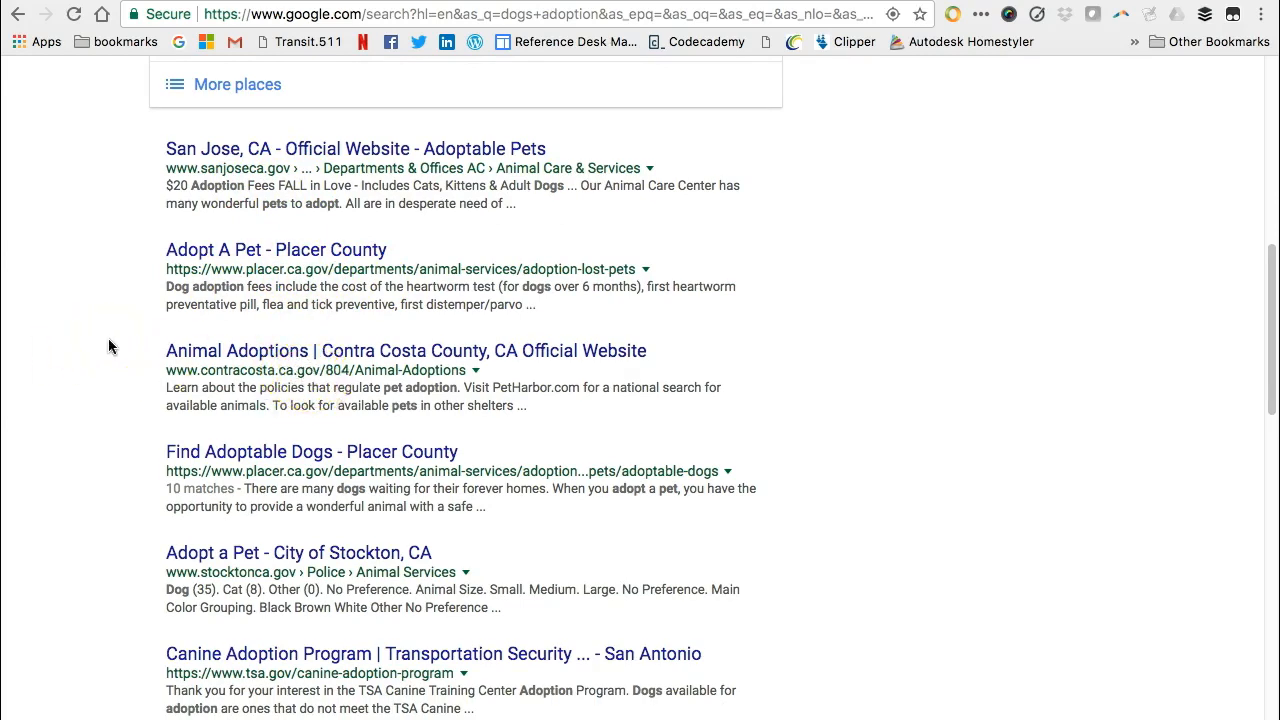
scroll("down", 3)
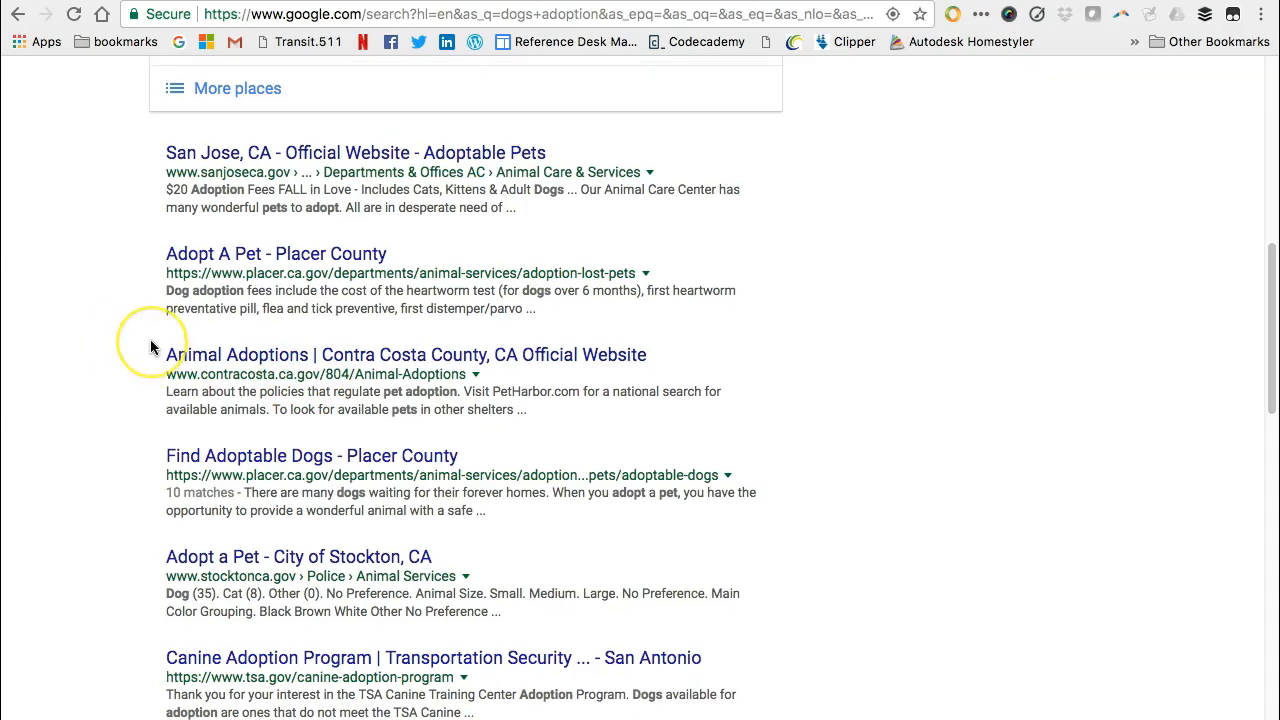